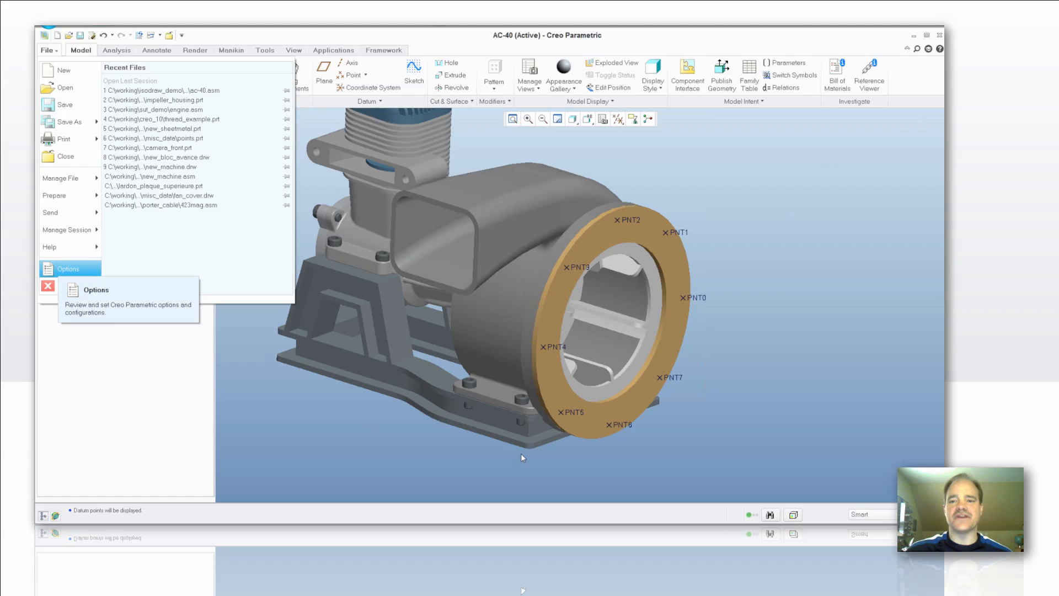
# Set the efx_enabled configuration option to yes in the Configuration Editor
pyautogui.click(68, 269)
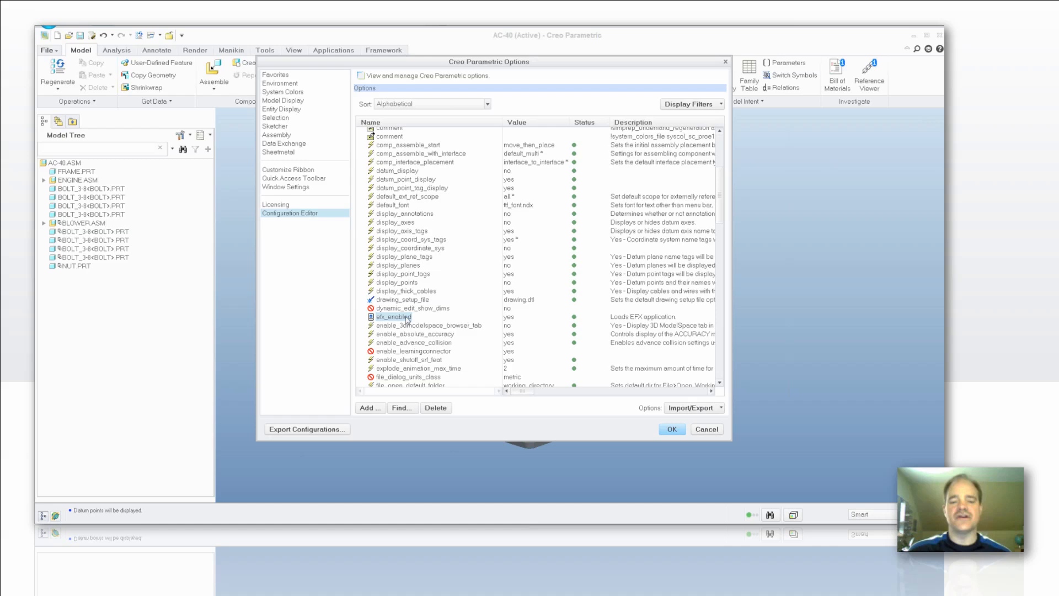
pyautogui.click(519, 317)
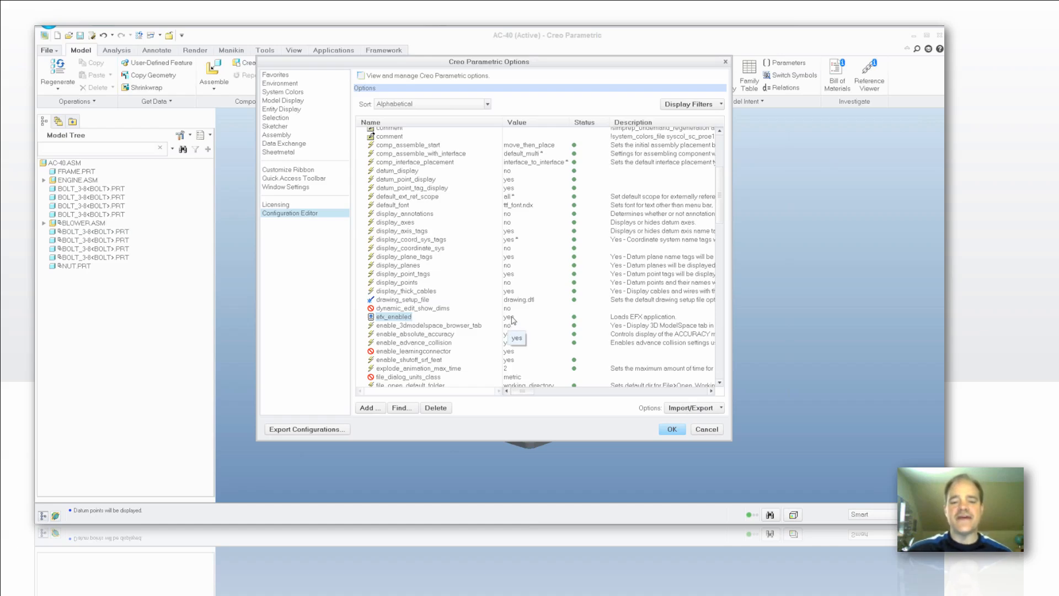
pyautogui.click(534, 316)
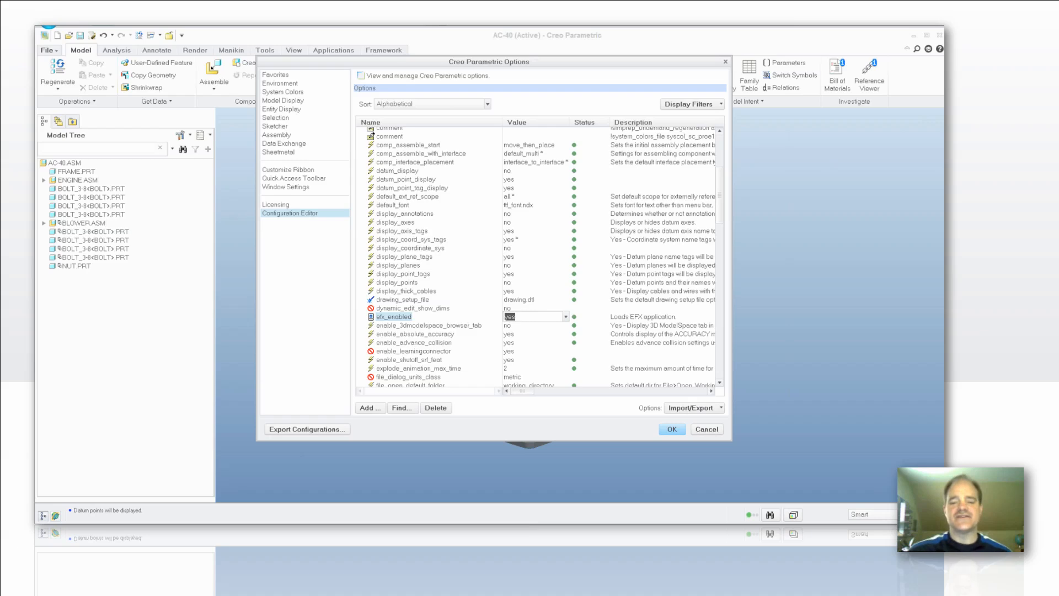
pyautogui.moveTo(705, 434)
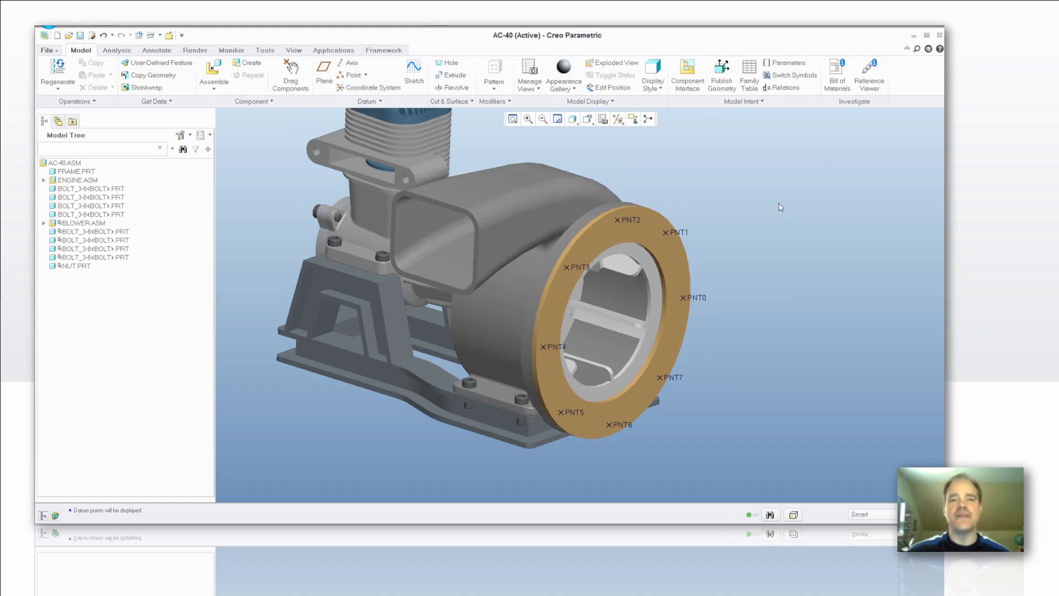
pyautogui.moveTo(785, 195)
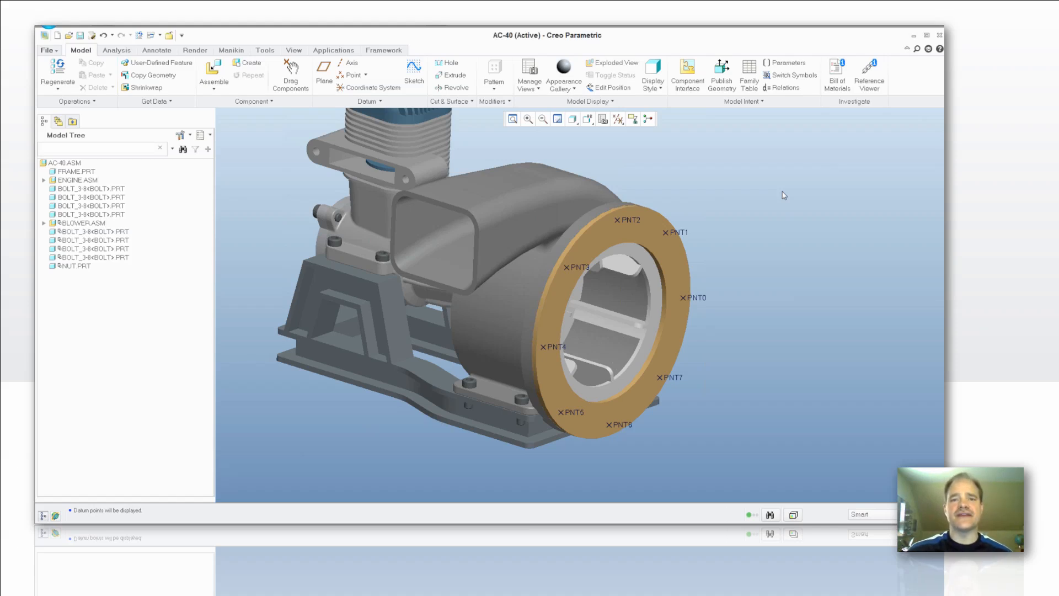
pyautogui.moveTo(683, 166)
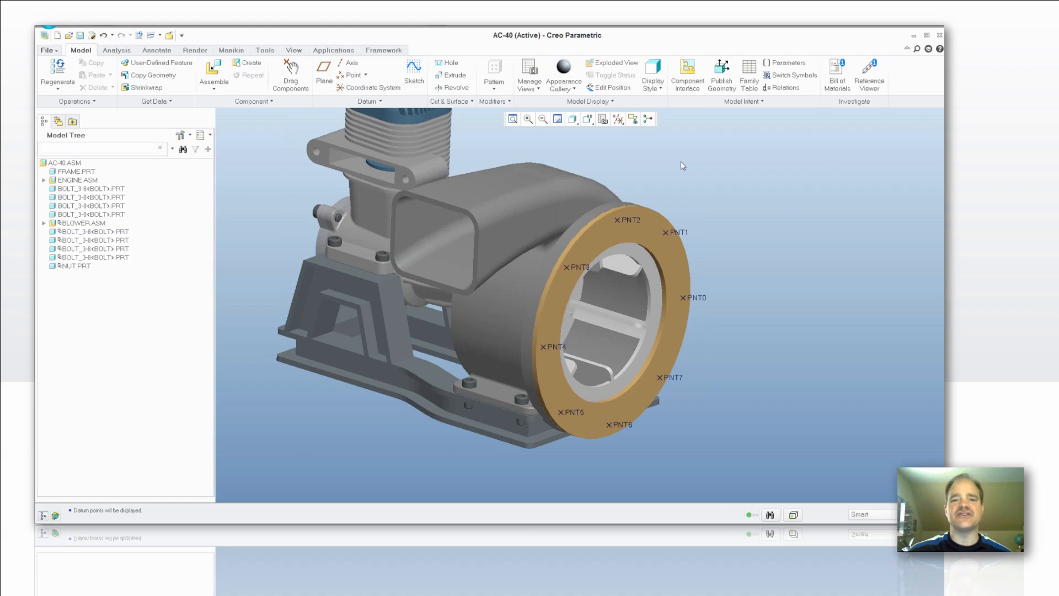
pyautogui.moveTo(385, 53)
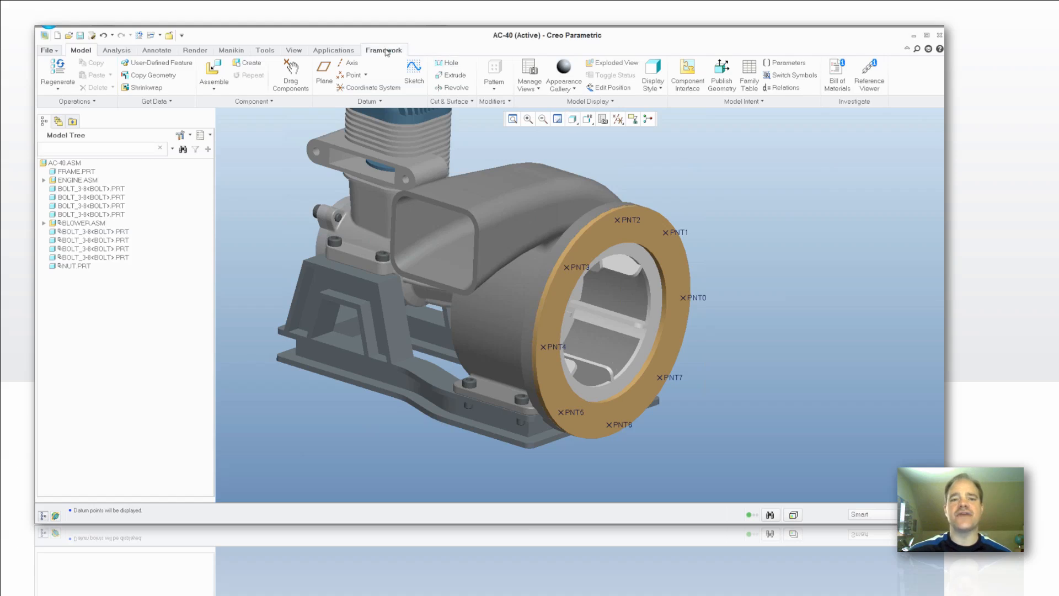
# Switch the ribbon to the Framework (EFX) tools
pyautogui.click(384, 50)
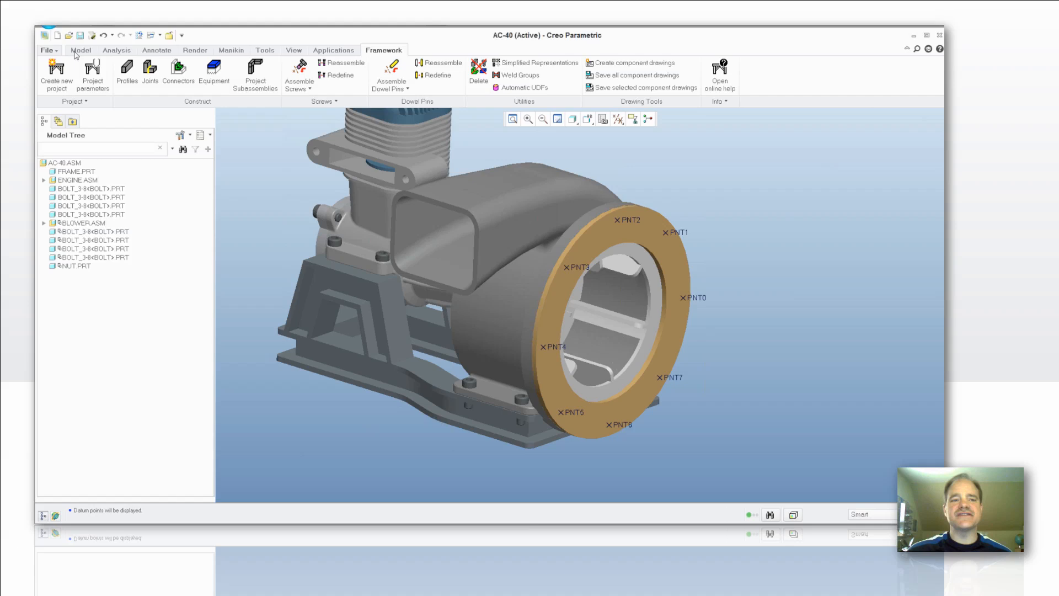
pyautogui.moveTo(178, 72)
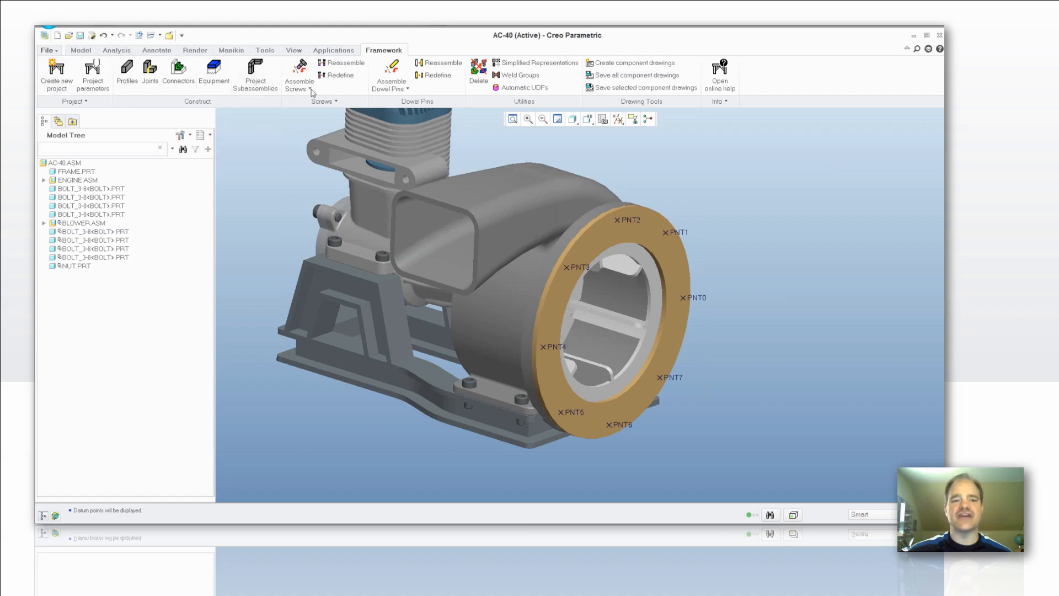
pyautogui.moveTo(309, 93)
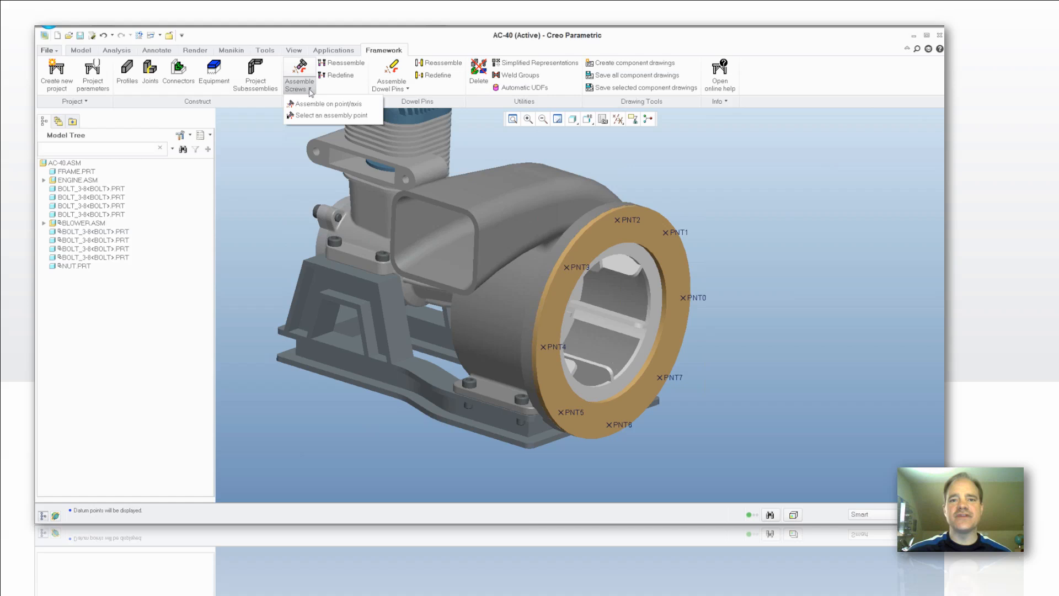
pyautogui.moveTo(329, 104)
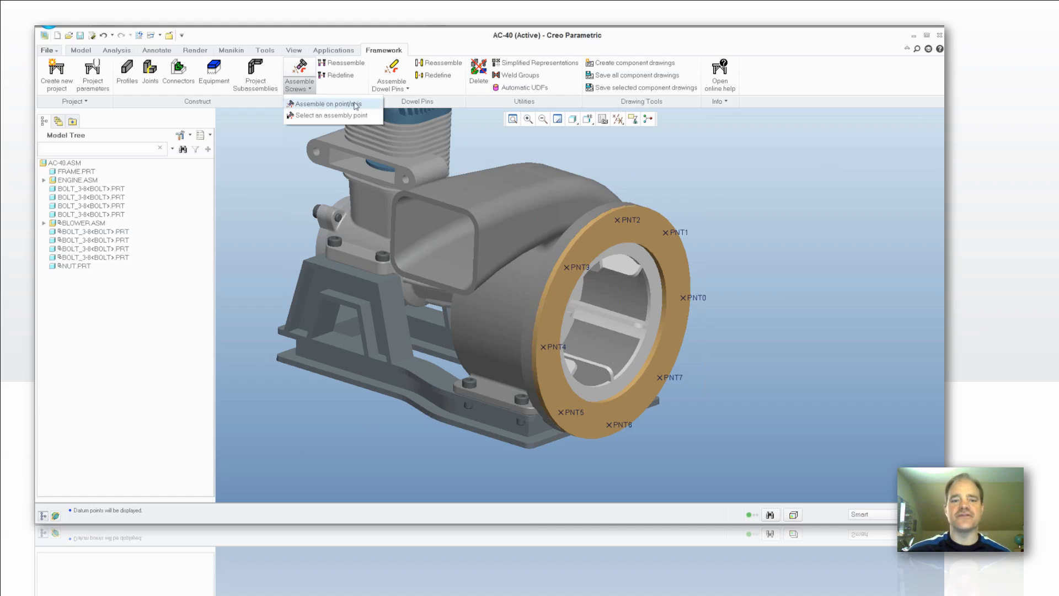
pyautogui.moveTo(361, 107)
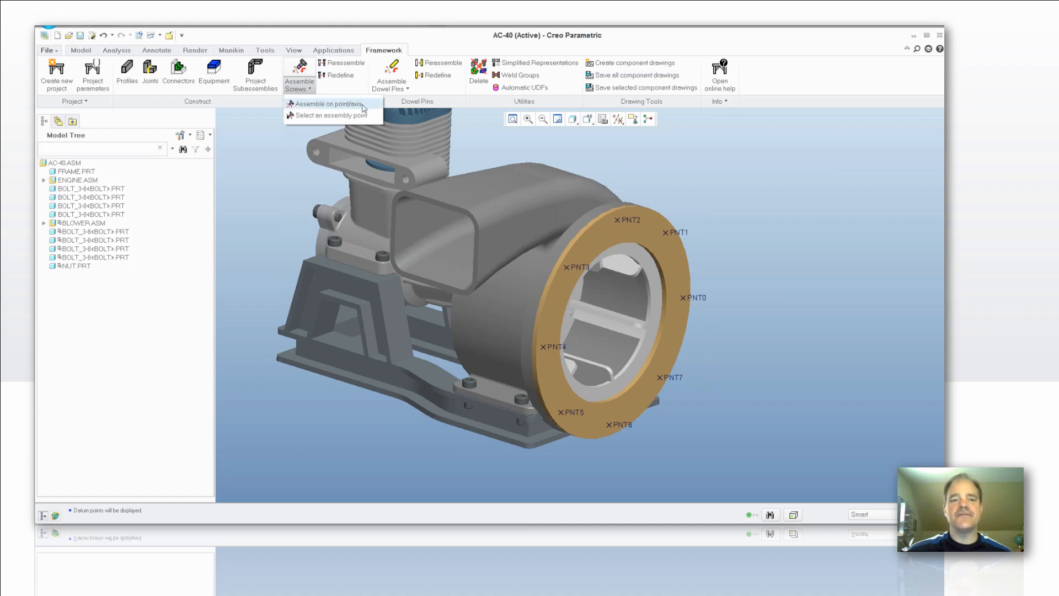
pyautogui.moveTo(354, 116)
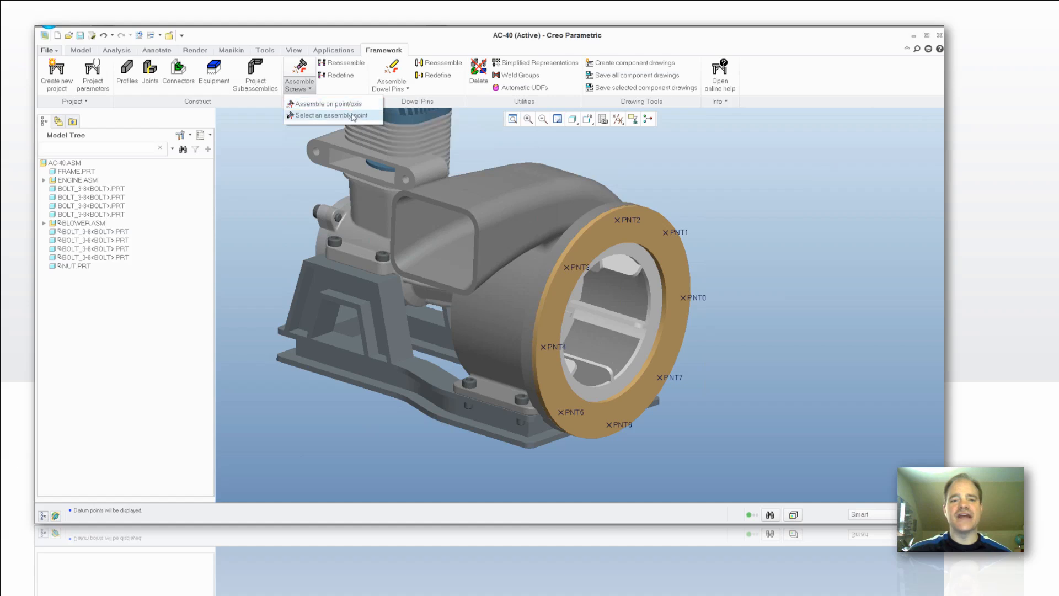
pyautogui.moveTo(353, 116)
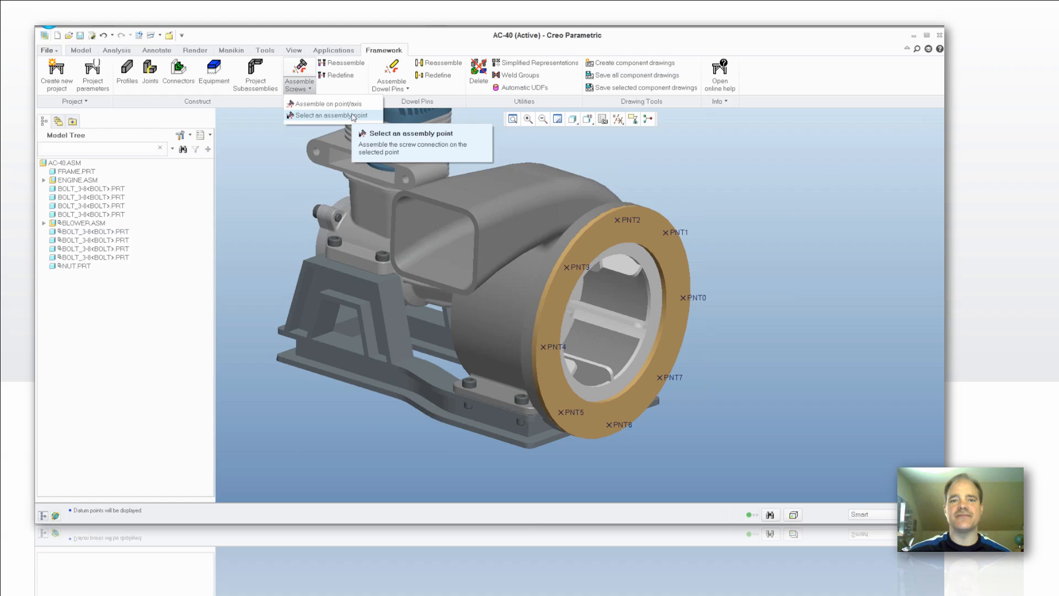
pyautogui.moveTo(345, 115)
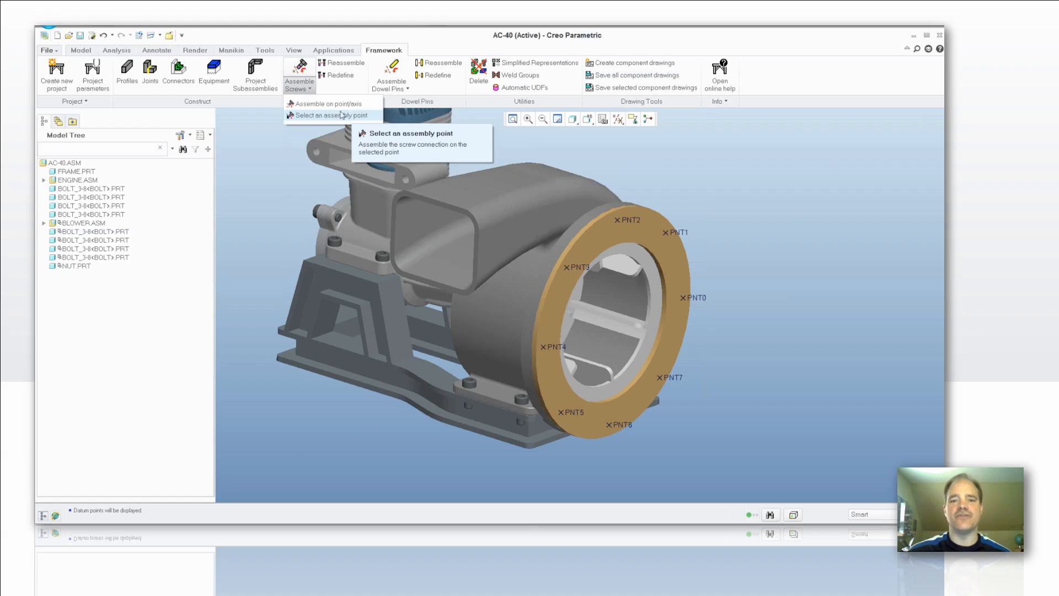
# Start a screw connection placed by a selected assembly point
pyautogui.click(327, 103)
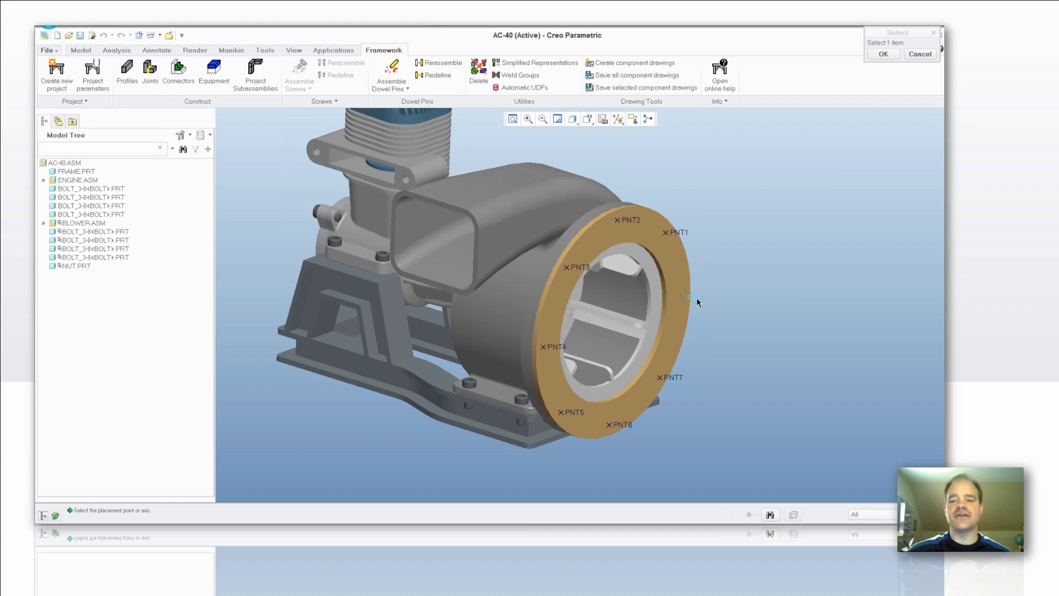
# Pick PNT0 as the screw point, the flange front face for the head and the thread surface
pyautogui.click(685, 297)
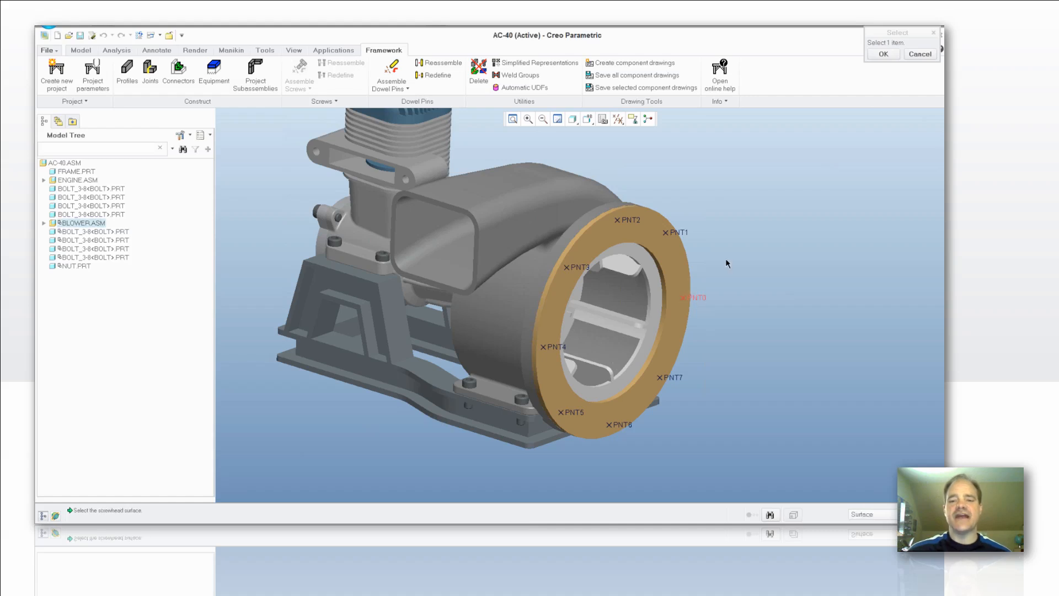
pyautogui.moveTo(691, 272)
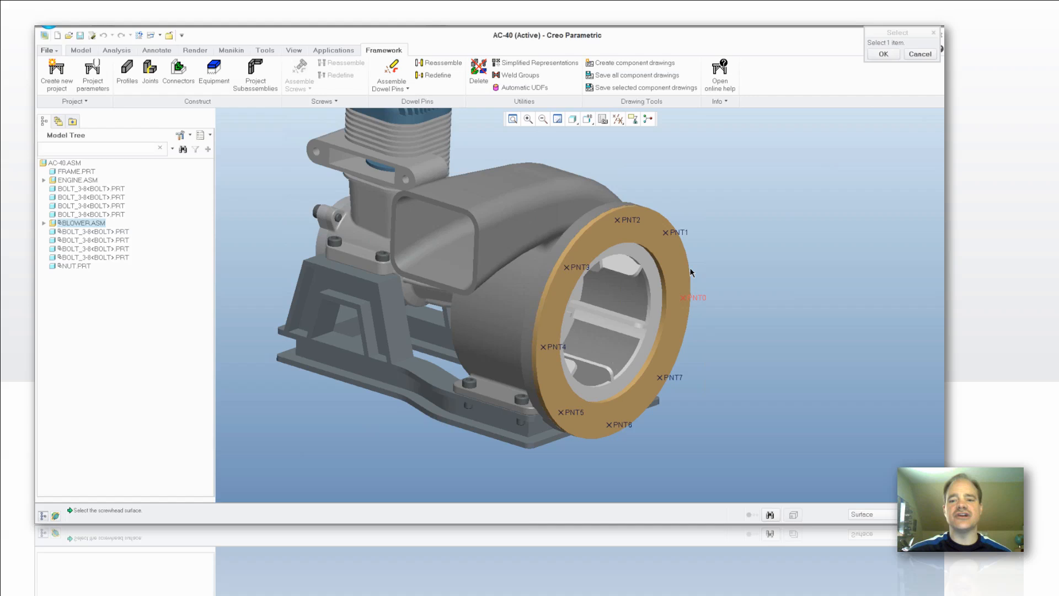
pyautogui.moveTo(677, 274)
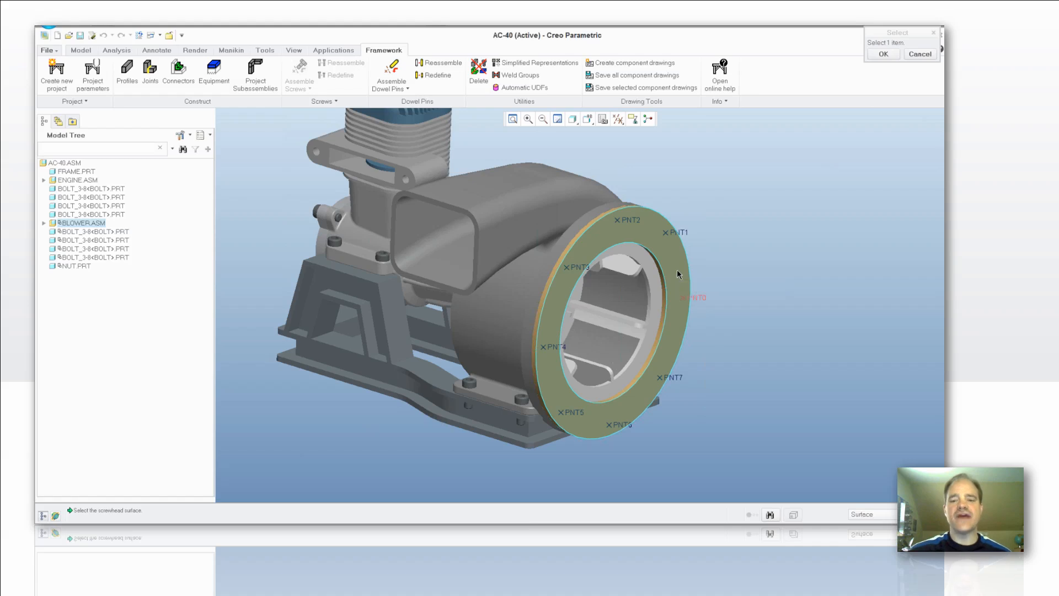
pyautogui.click(672, 264)
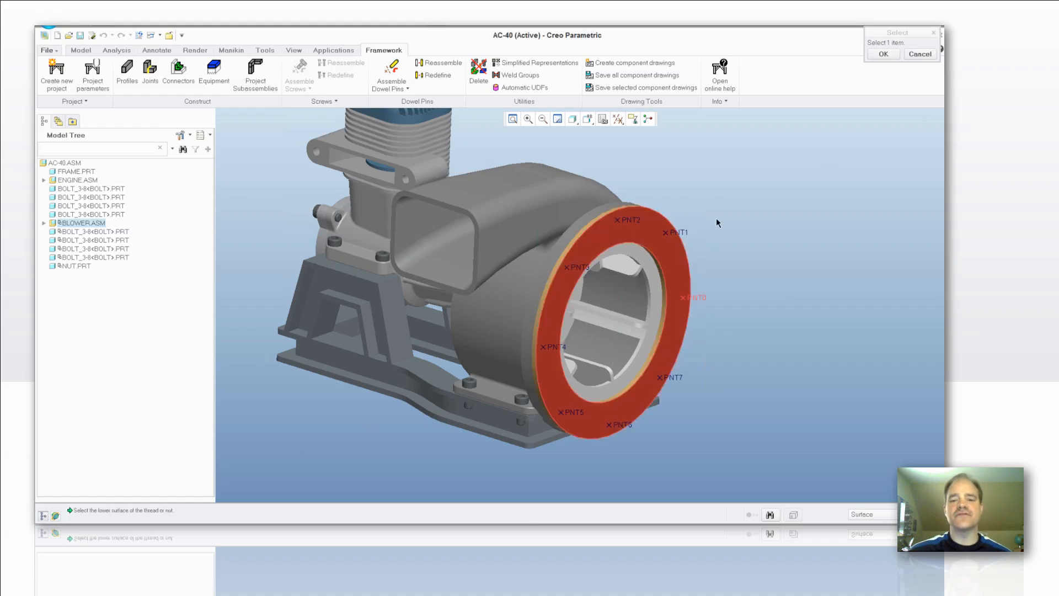
pyautogui.click(603, 246)
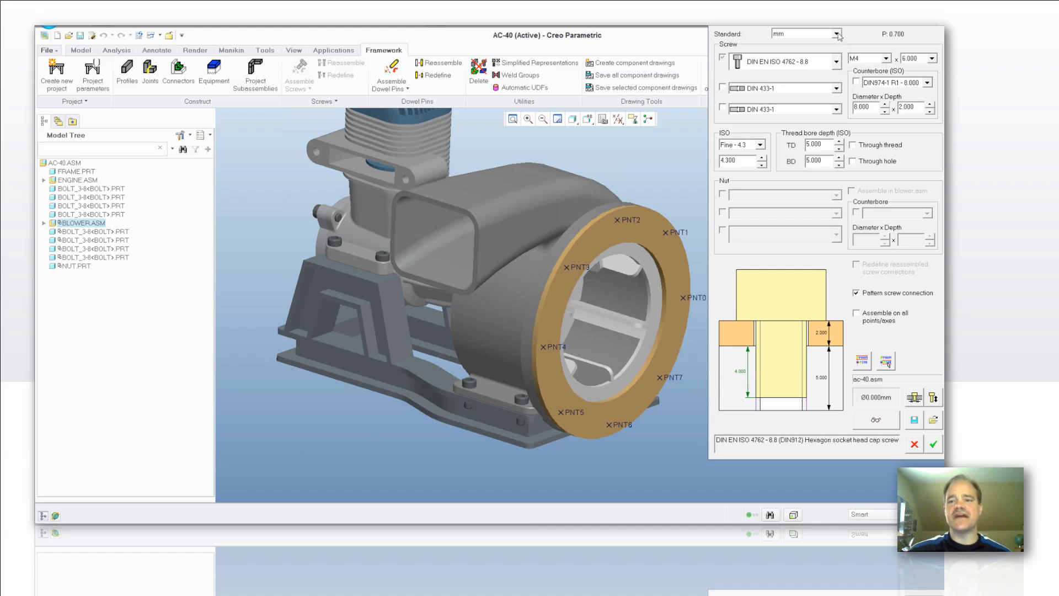
# Keep the DIN EN ISO 4762 - 8.8 M4 screw and set its length to 7 mm after trying 16 mm
pyautogui.click(832, 32)
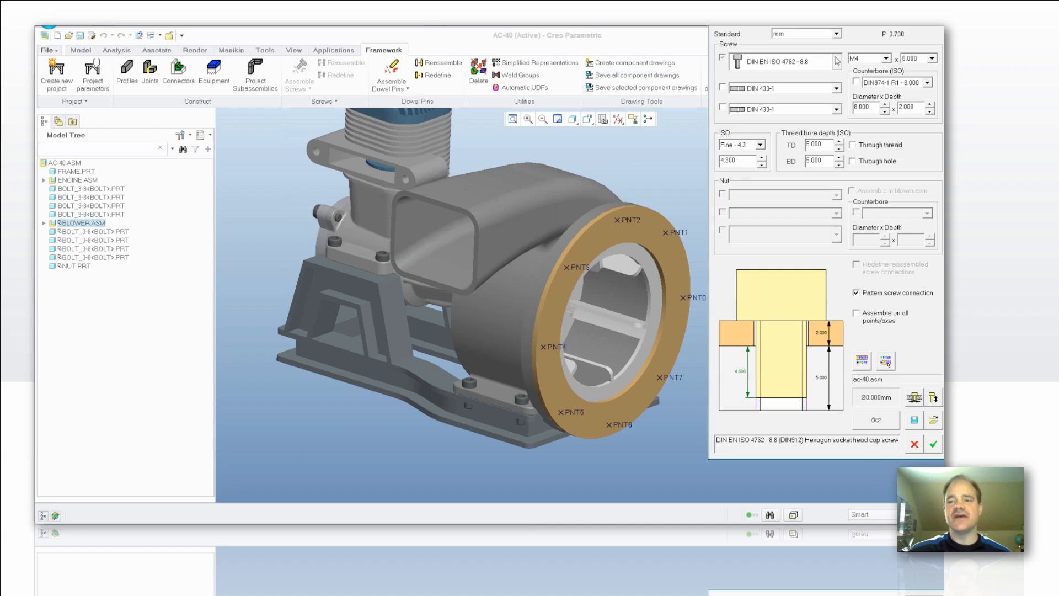
pyautogui.click(834, 61)
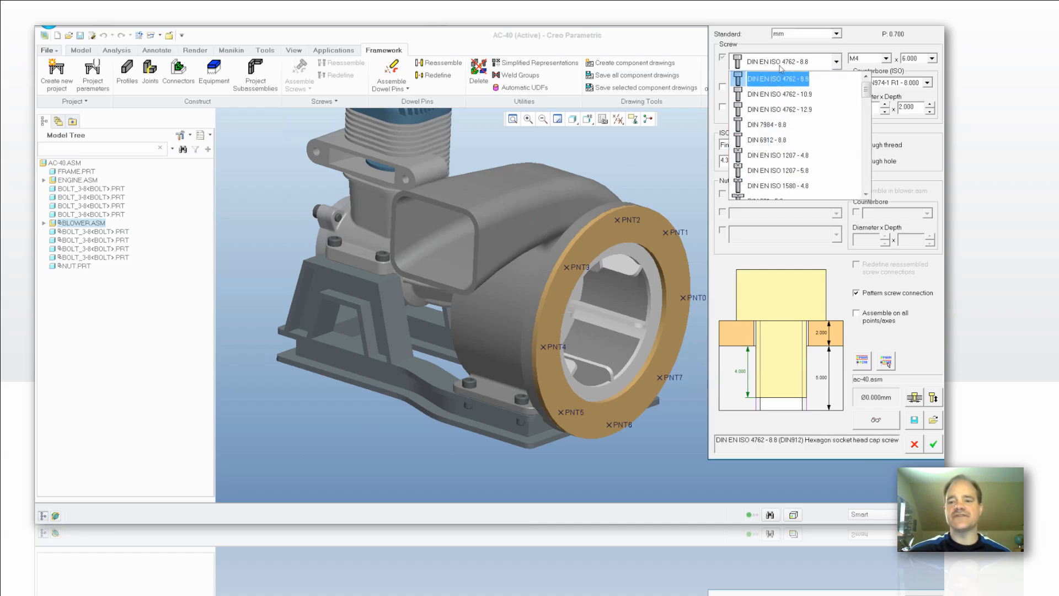
pyautogui.click(777, 79)
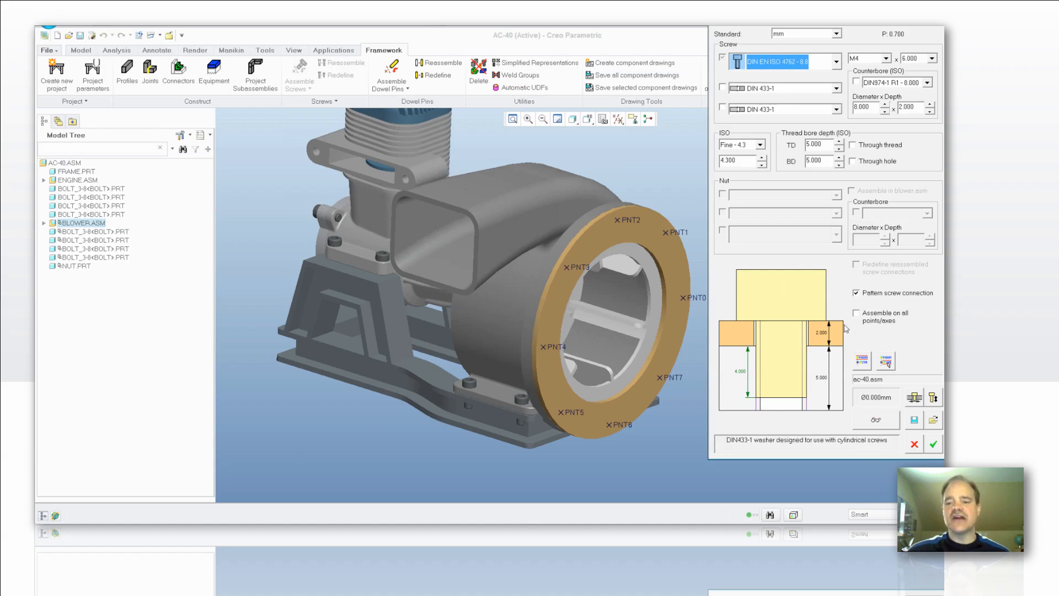
pyautogui.moveTo(764, 305)
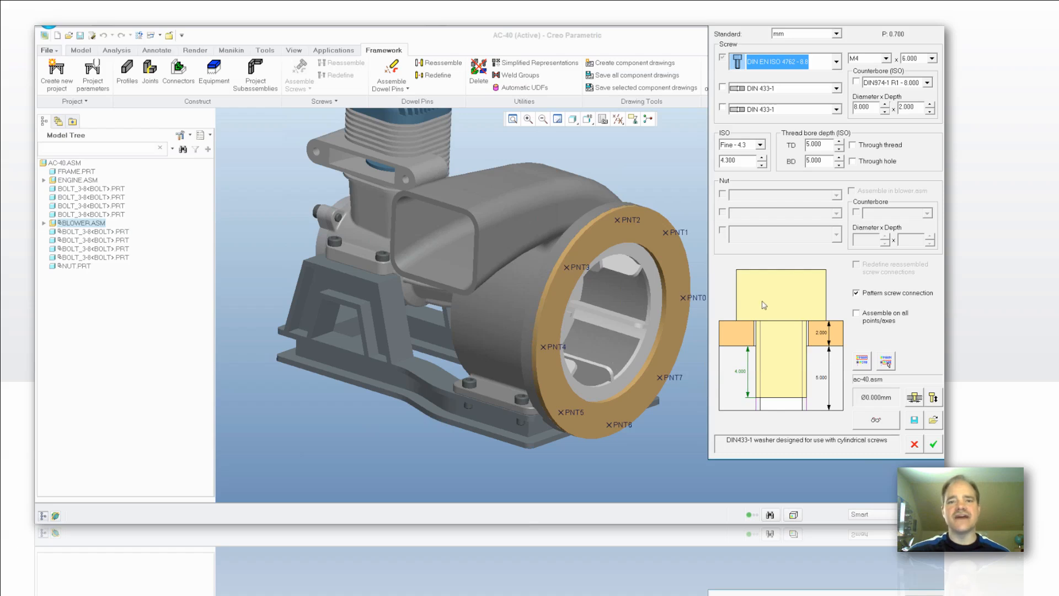
pyautogui.moveTo(809, 318)
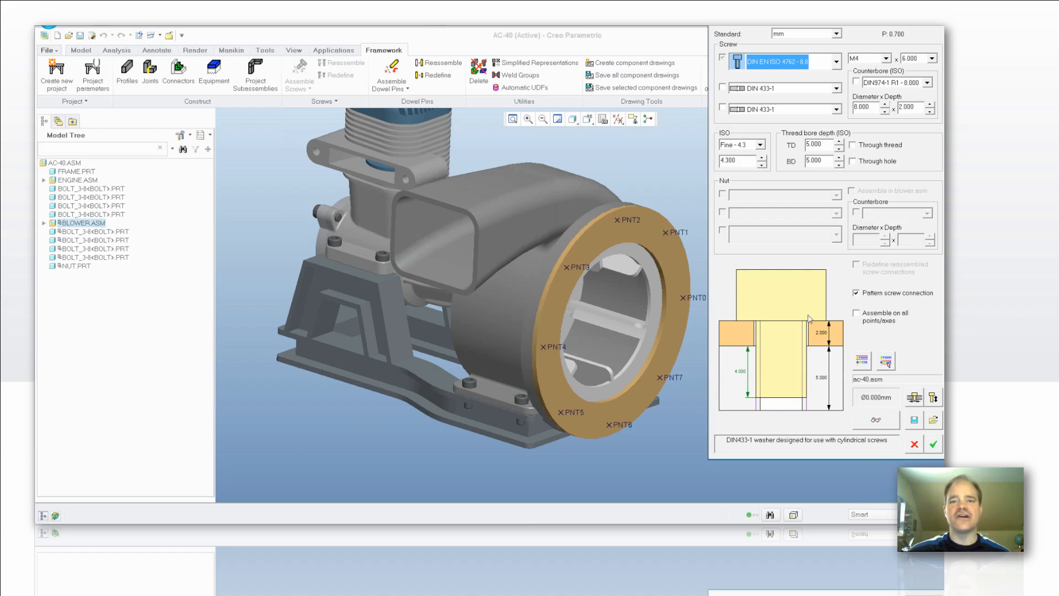
pyautogui.moveTo(802, 261)
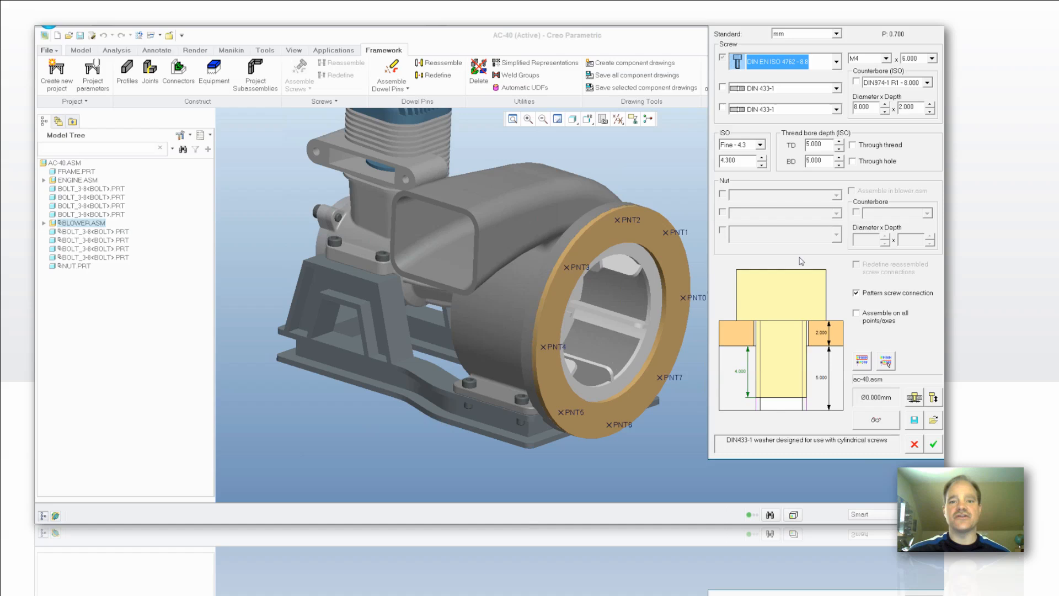
pyautogui.click(934, 57)
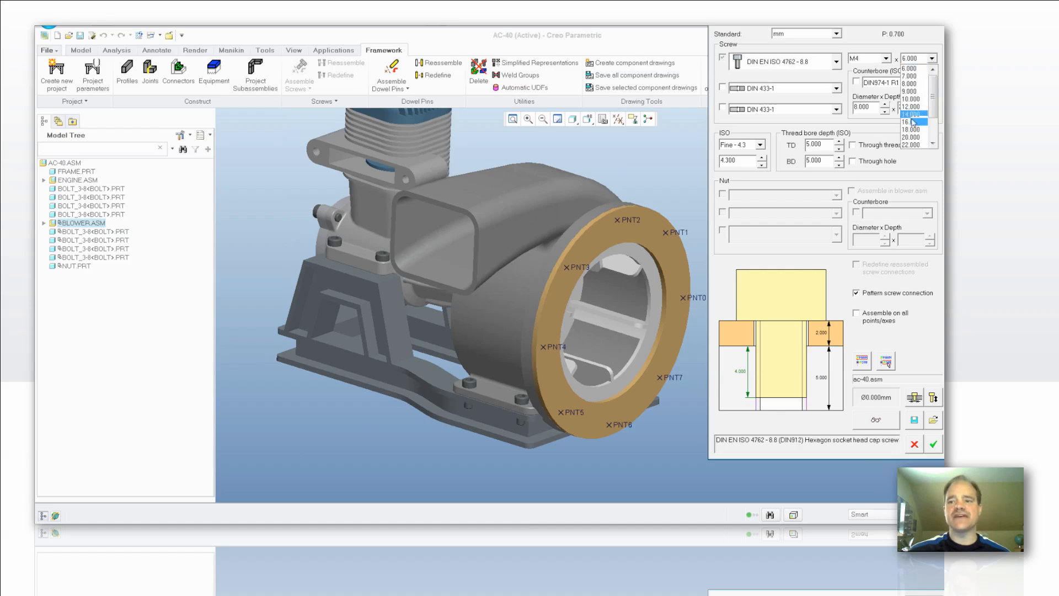
pyautogui.click(913, 118)
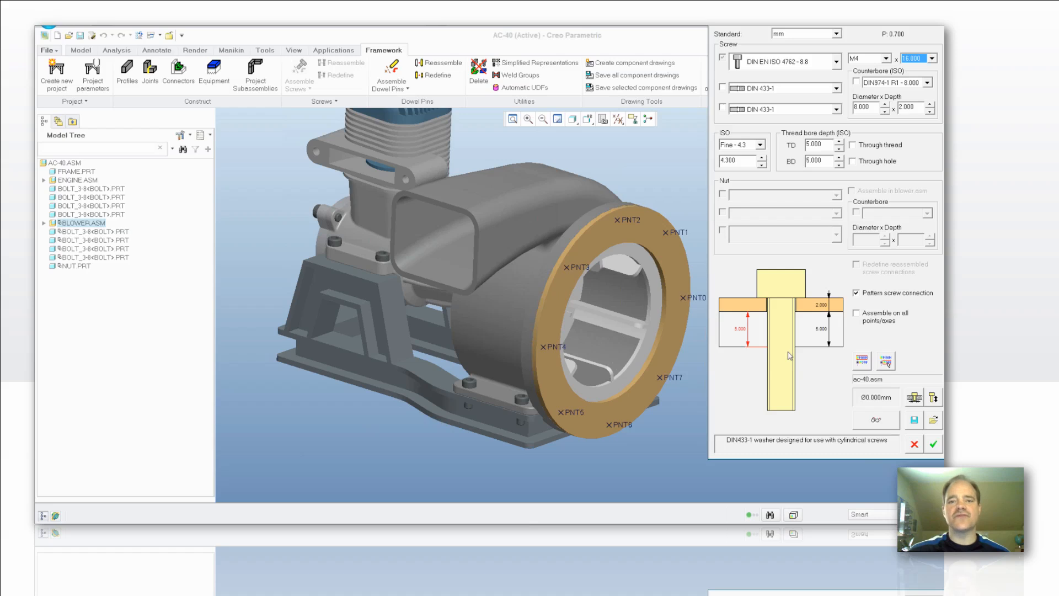
pyautogui.moveTo(781, 276)
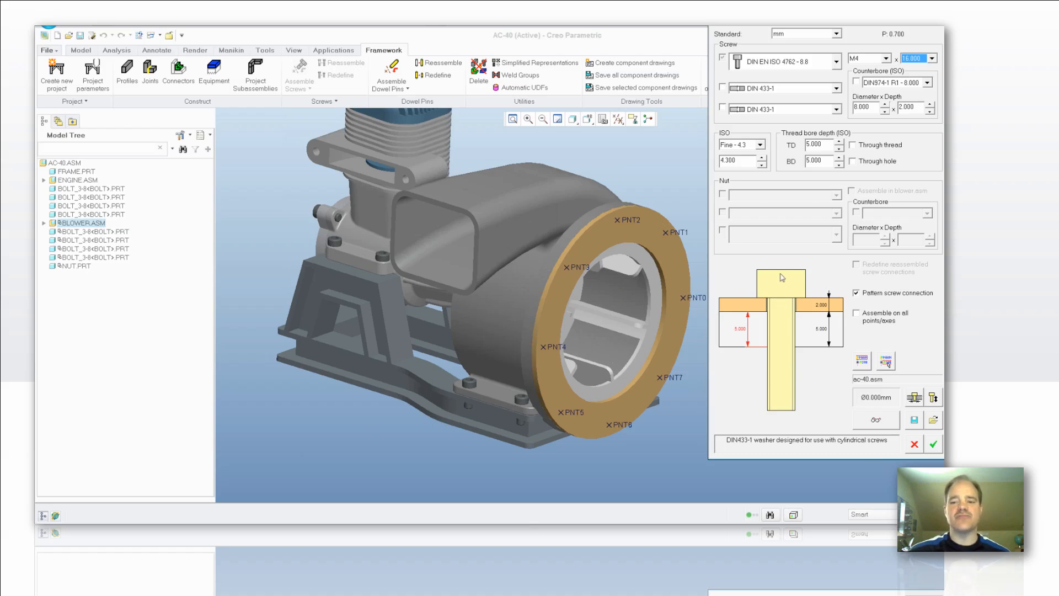
pyautogui.click(934, 56)
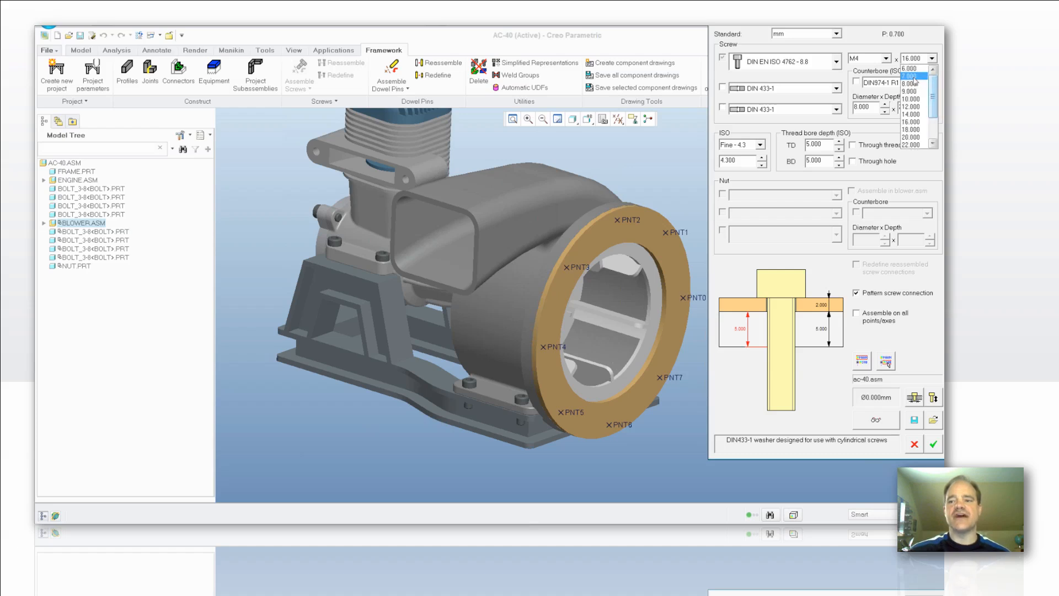
pyautogui.click(921, 76)
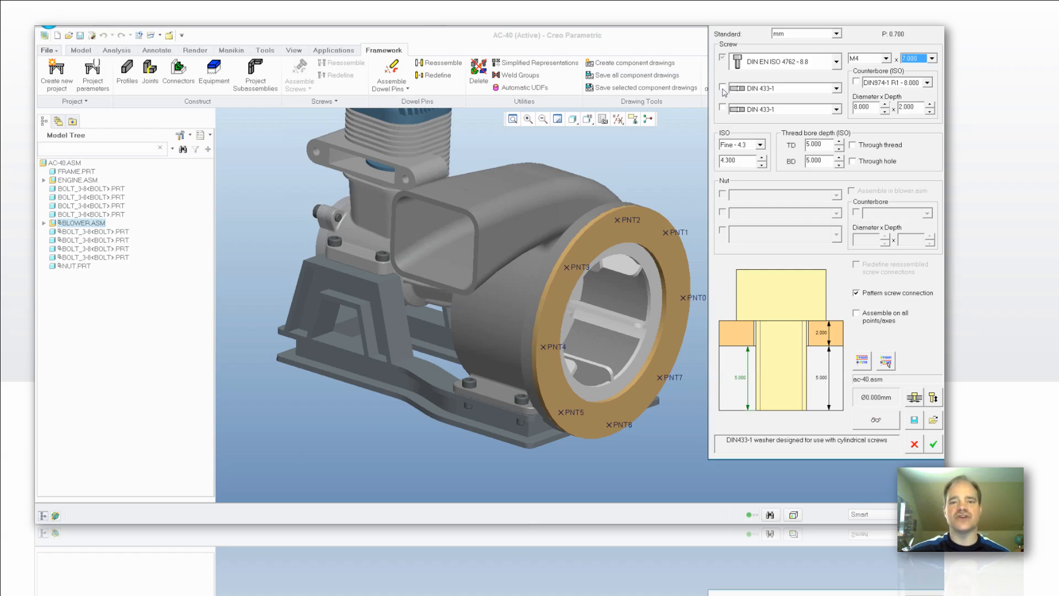
# Add a DIN 433-1 washer under the head and assemble on all points/axes
pyautogui.click(723, 88)
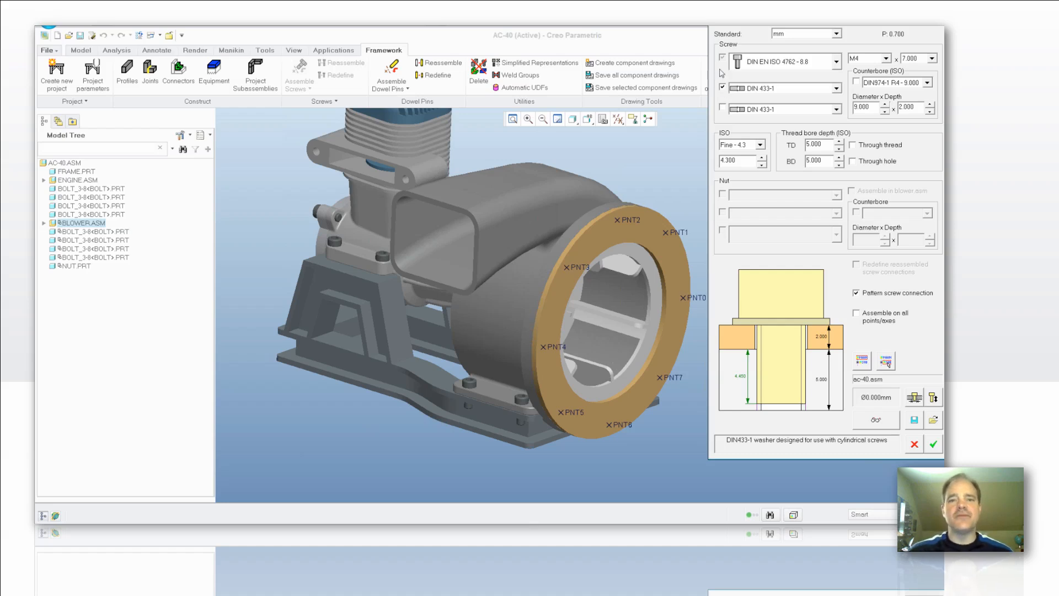
pyautogui.moveTo(812, 322)
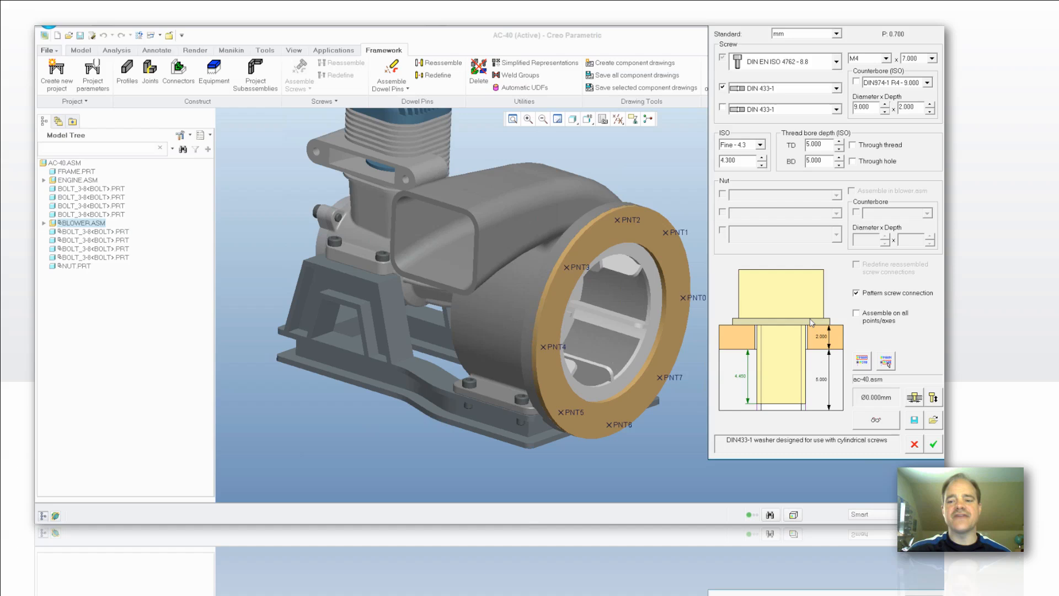
pyautogui.moveTo(770, 323)
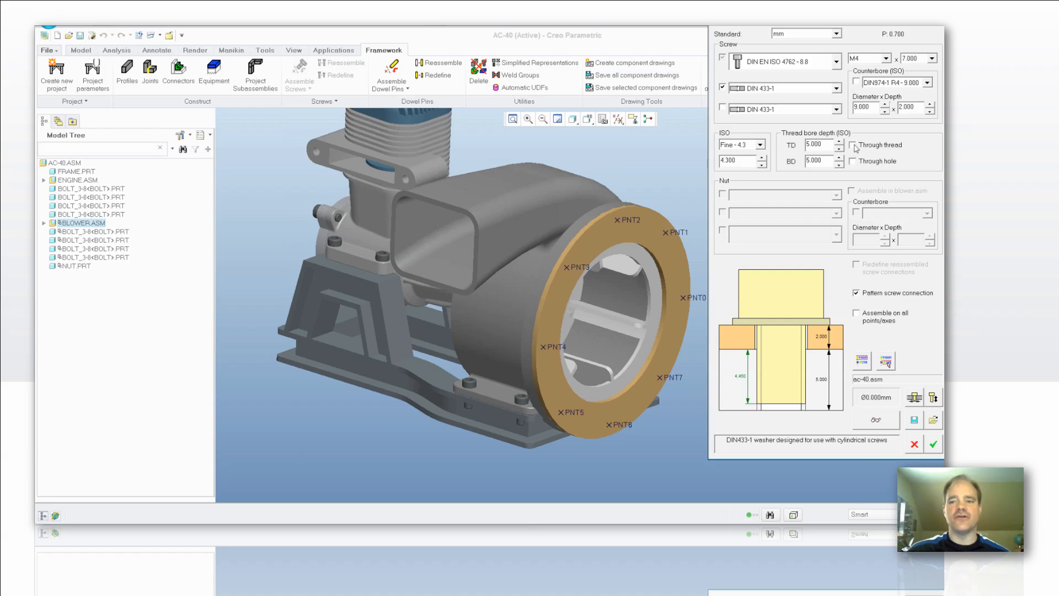
pyautogui.moveTo(838, 372)
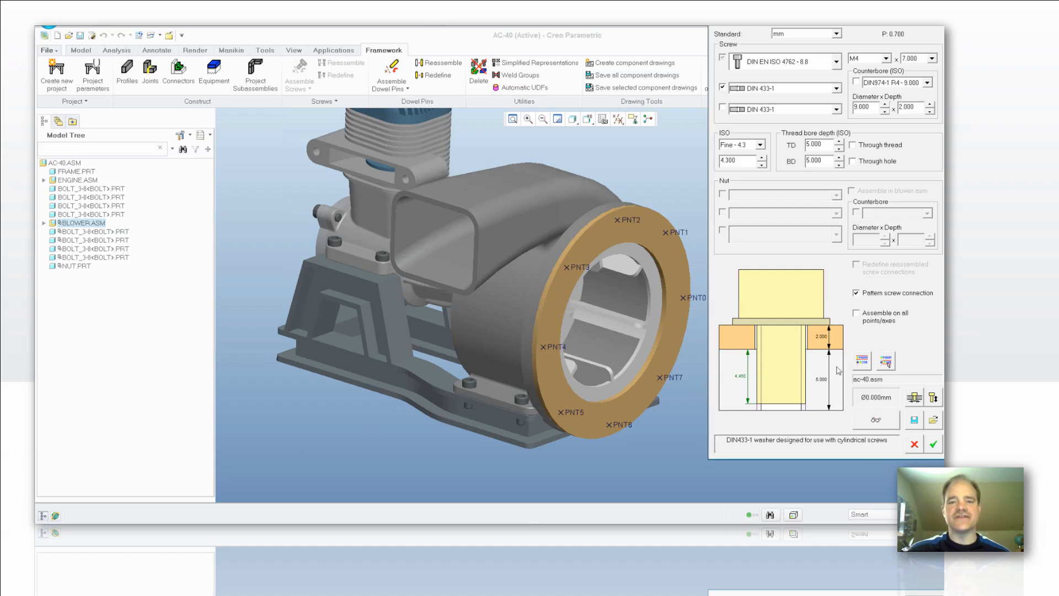
pyautogui.moveTo(889, 322)
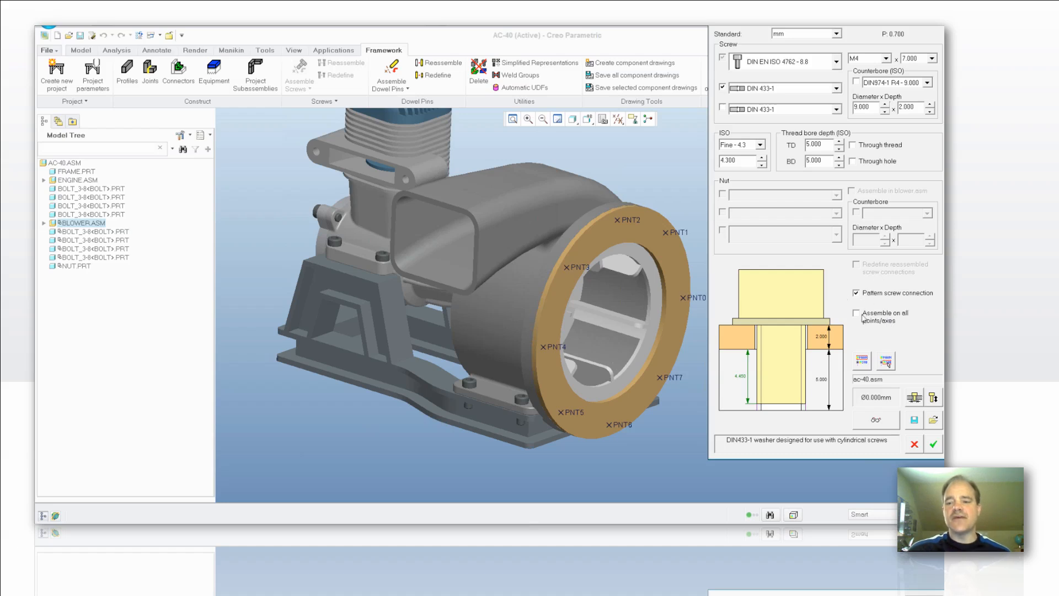
pyautogui.click(856, 313)
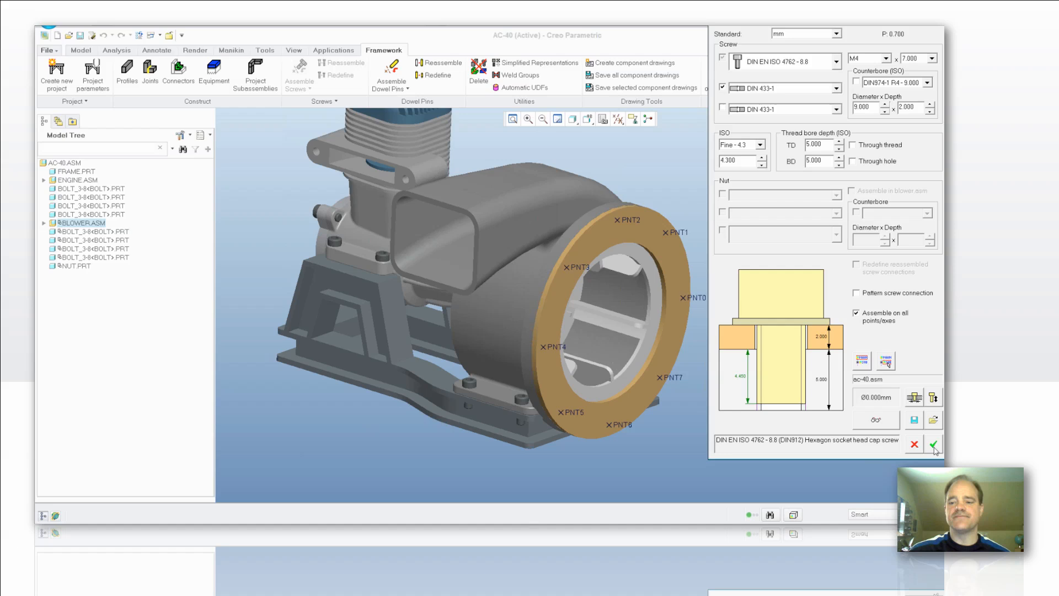
# Confirm the dialog to build the M4x7 screw connections with holes, showing the impeller housing
pyautogui.click(935, 445)
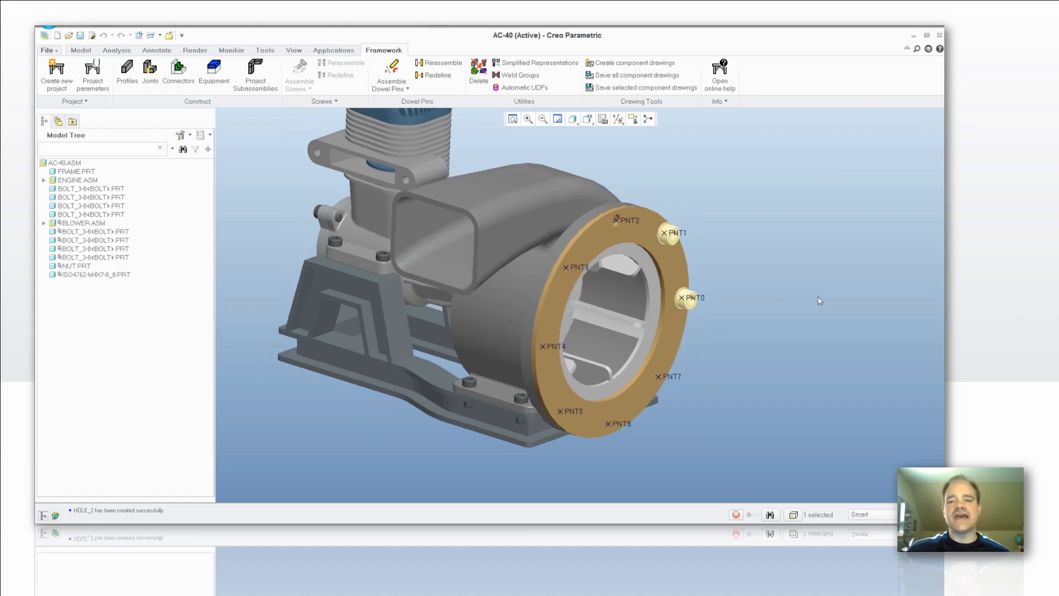
pyautogui.click(618, 119)
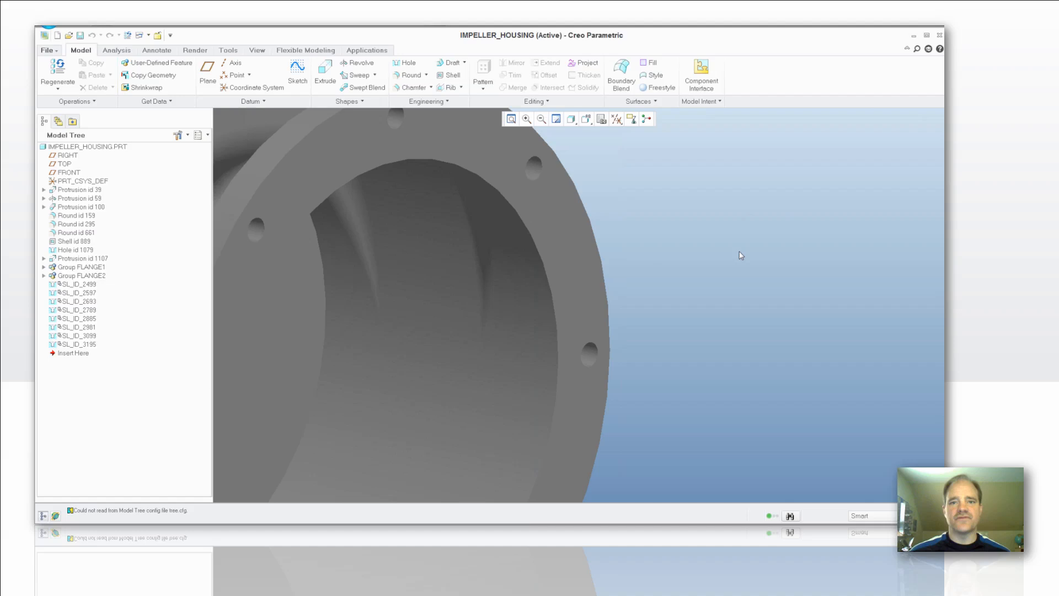
pyautogui.moveTo(737, 238)
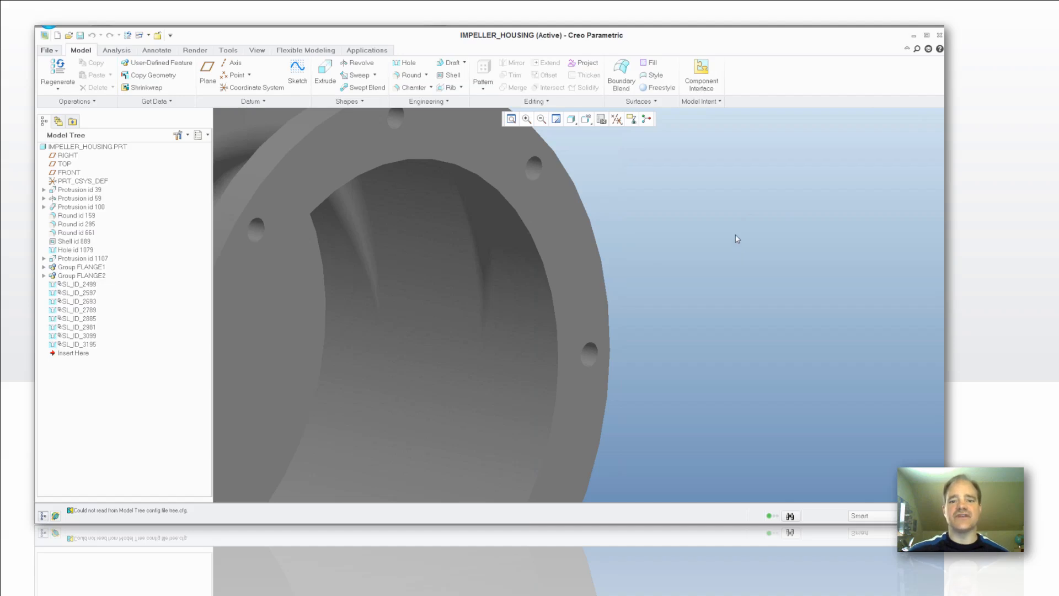